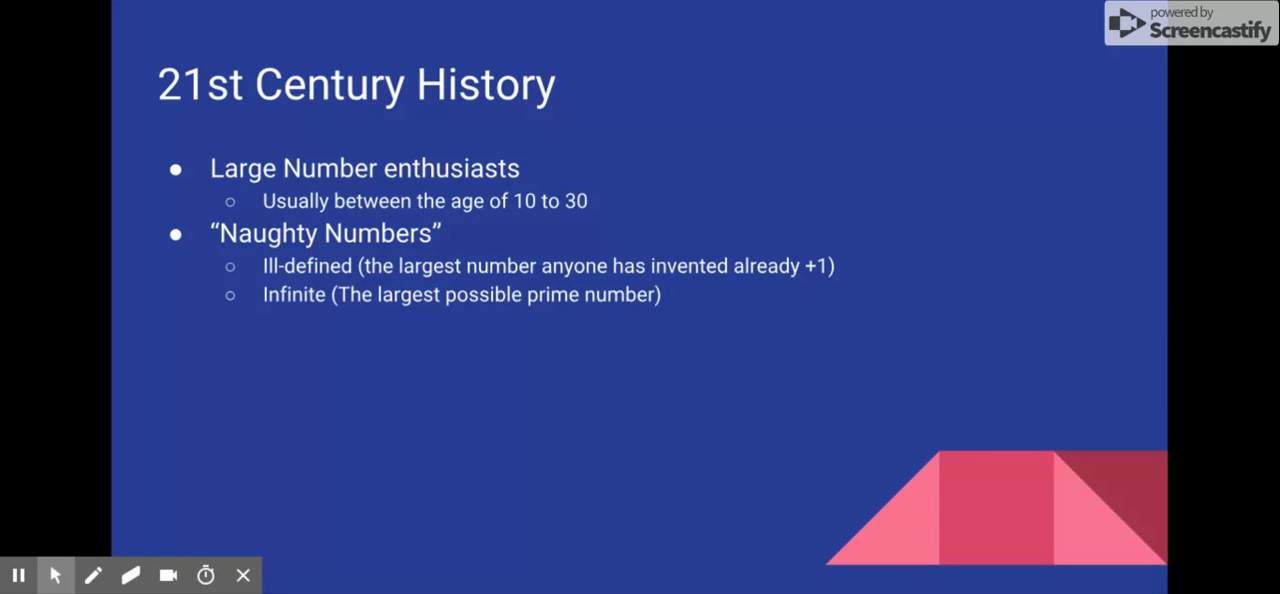
pyautogui.write('Salad (7983897!!!!!!!^99999999)')
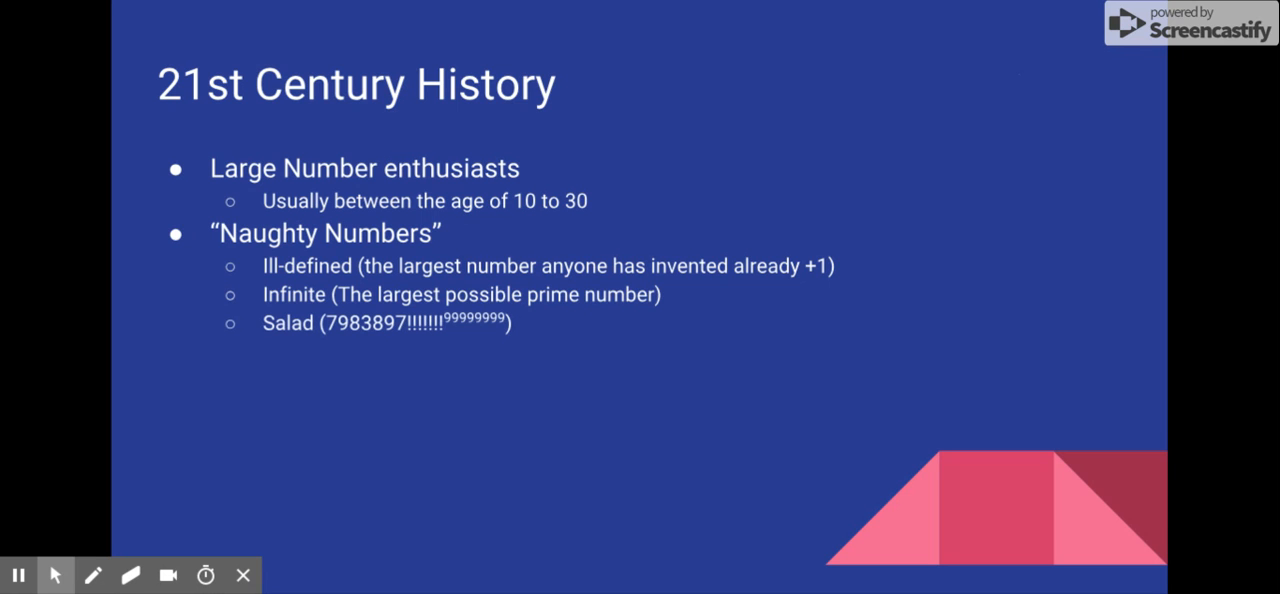